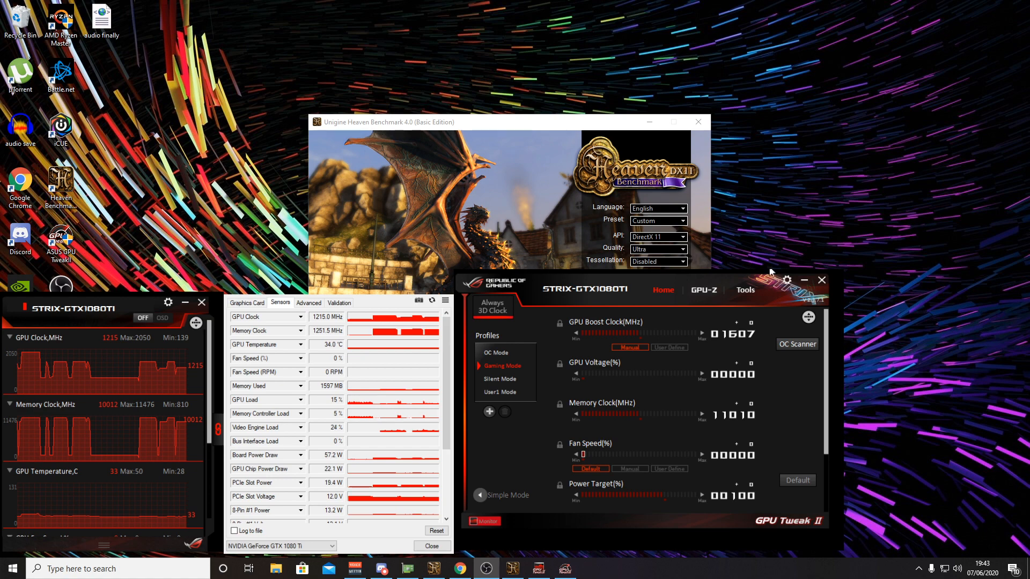
{"action": "mouse_move", "coordinate": [728, 312]}
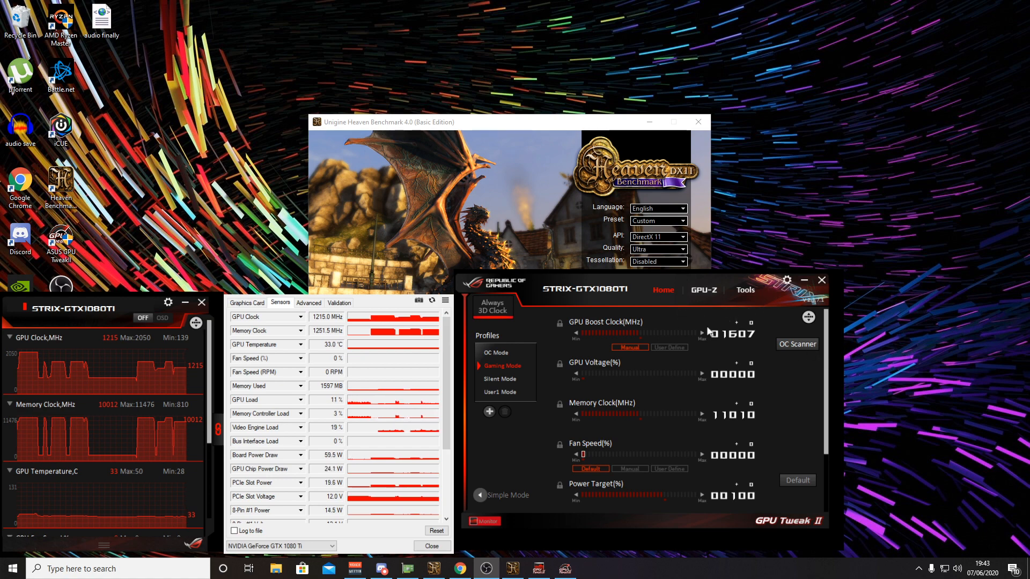
{"action": "mouse_move", "coordinate": [779, 384]}
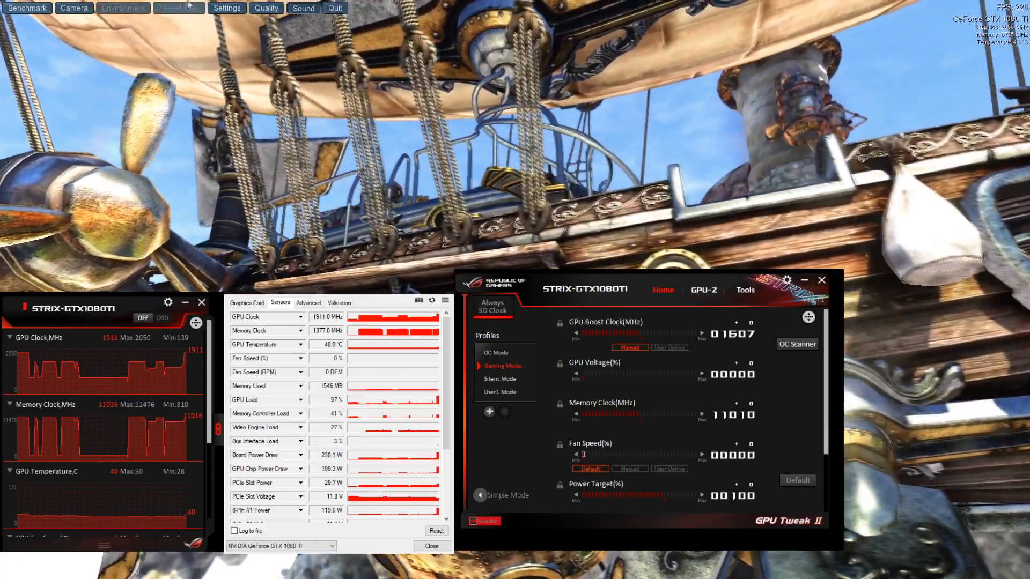
- Start the Heaven demo run and confirm the Quality setting is Ultra
{"action": "left_click", "coordinate": [266, 8]}
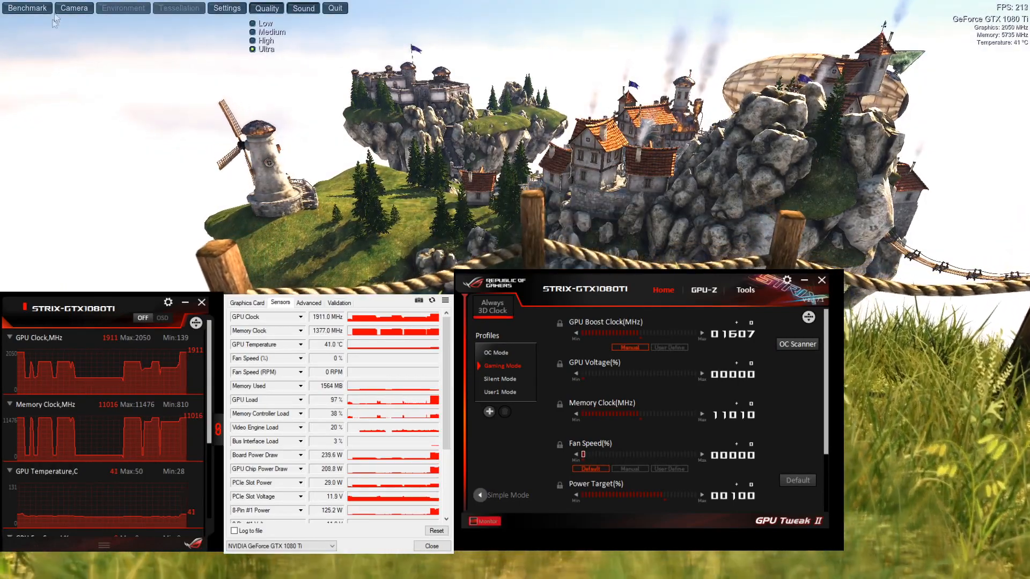
{"action": "left_click", "coordinate": [26, 7]}
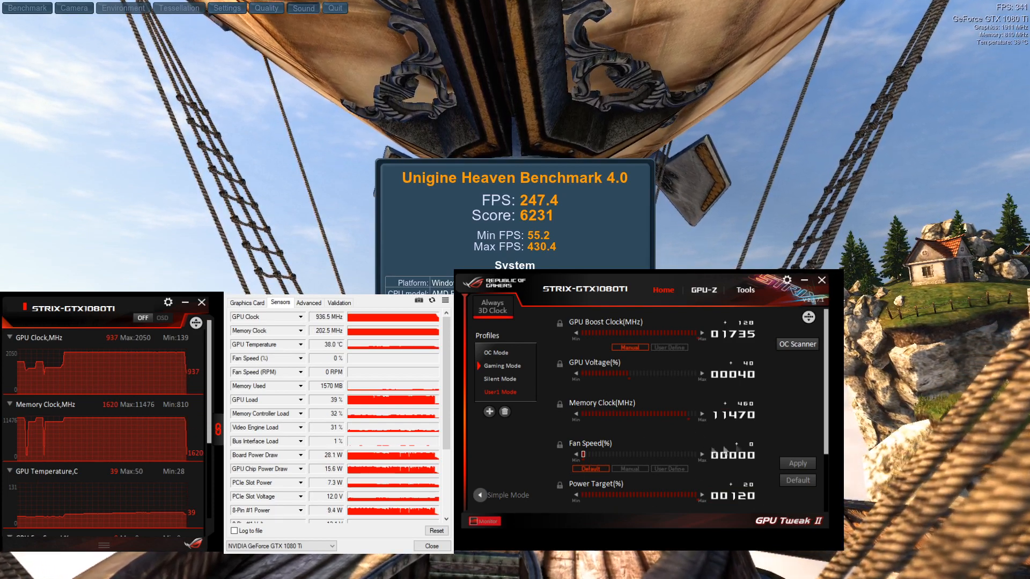
- Select the User1 profile (1735 MHz boost, 11470 MHz memory, 120% power) and apply it
{"action": "left_click", "coordinate": [732, 415]}
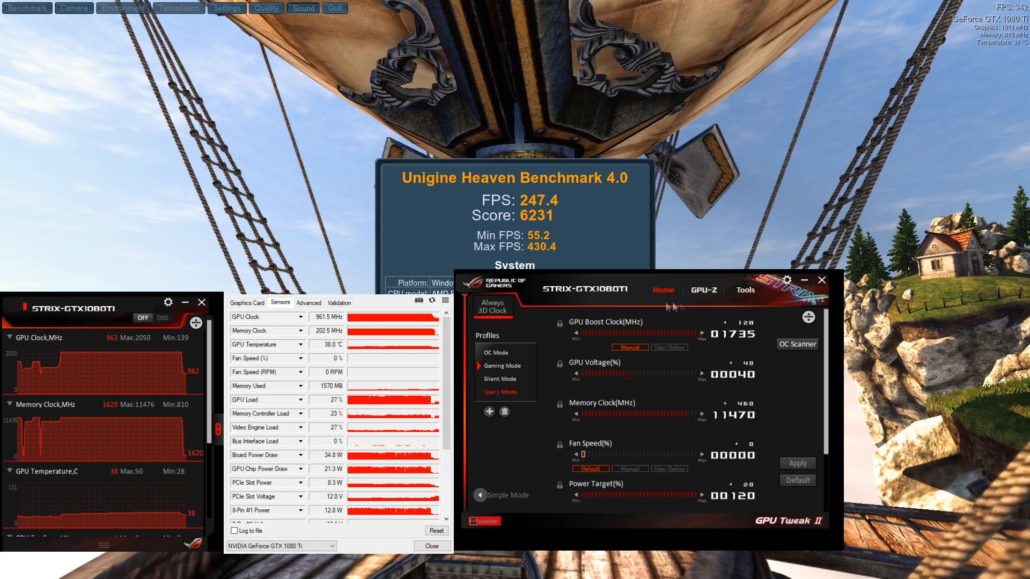
{"action": "left_click", "coordinate": [733, 335]}
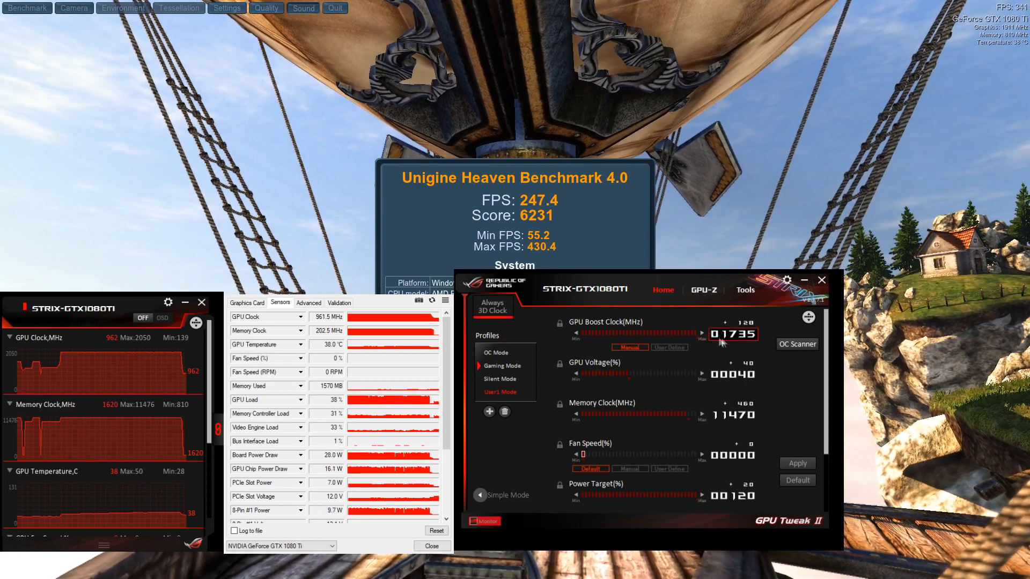